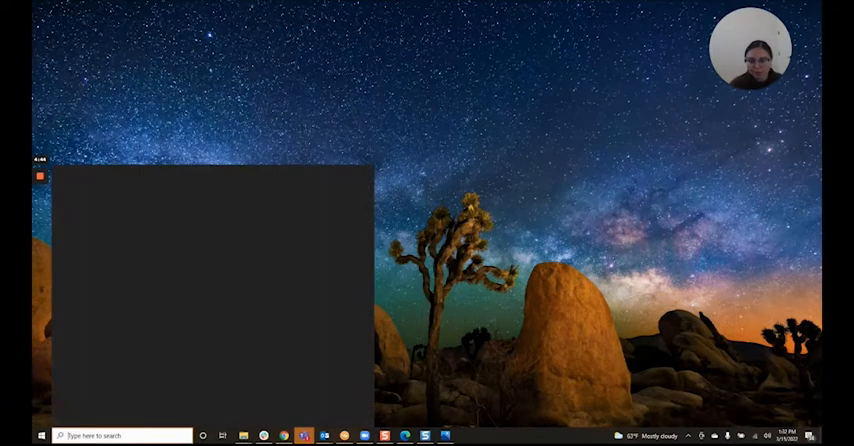
Log into the vault as the 'admin' user.
text(admin)
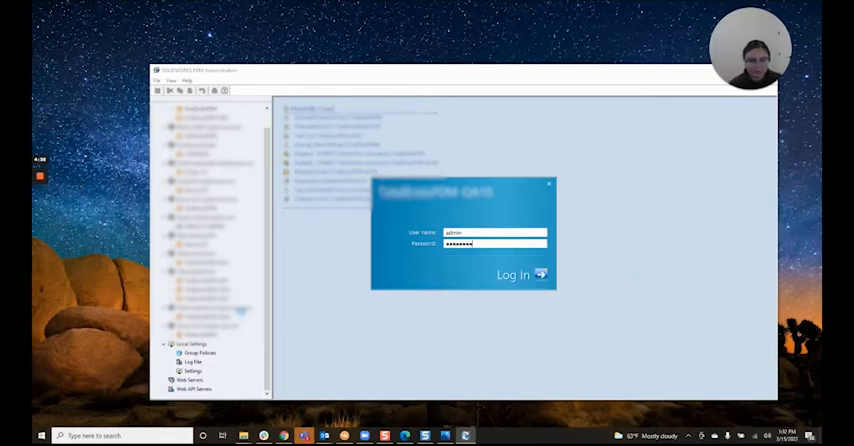
click(512, 276)
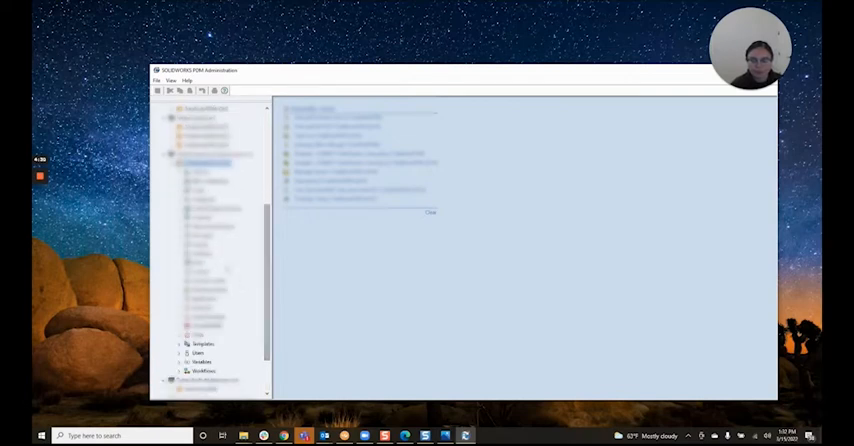
Choose Duplicate File Name Check from the vault node's context menu.
right_click(190, 234)
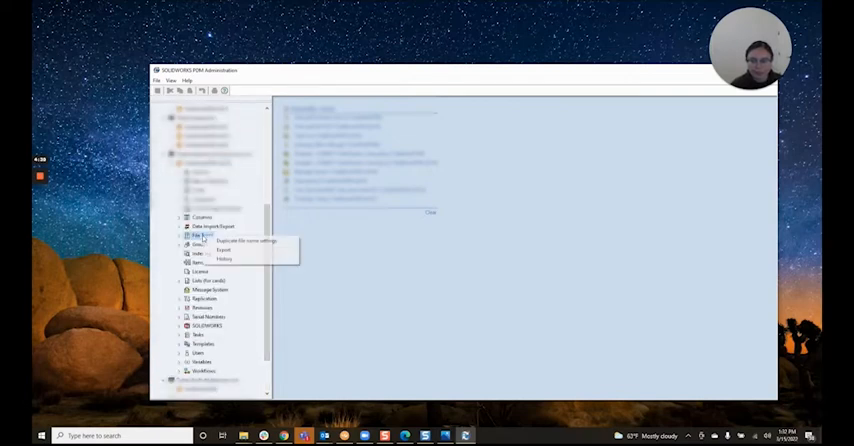
mouse_move(244, 240)
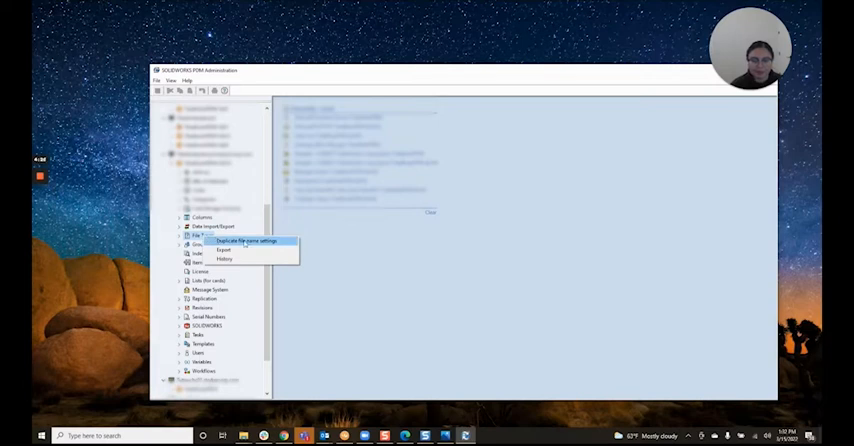
click(248, 240)
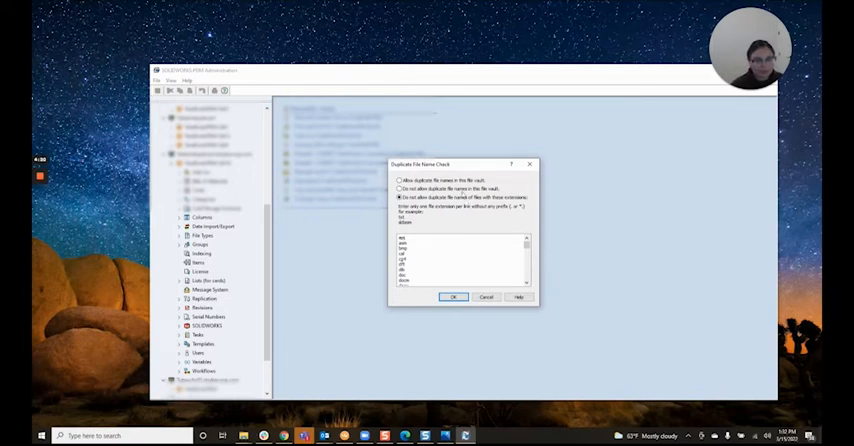
mouse_move(512, 224)
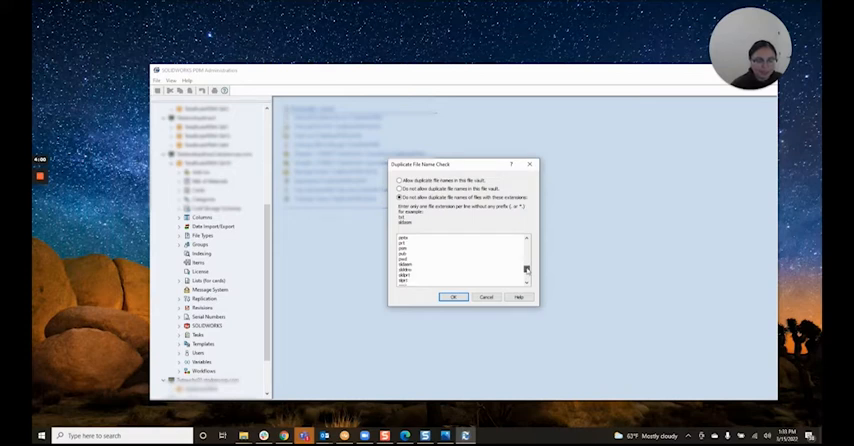
scroll(down, 3)
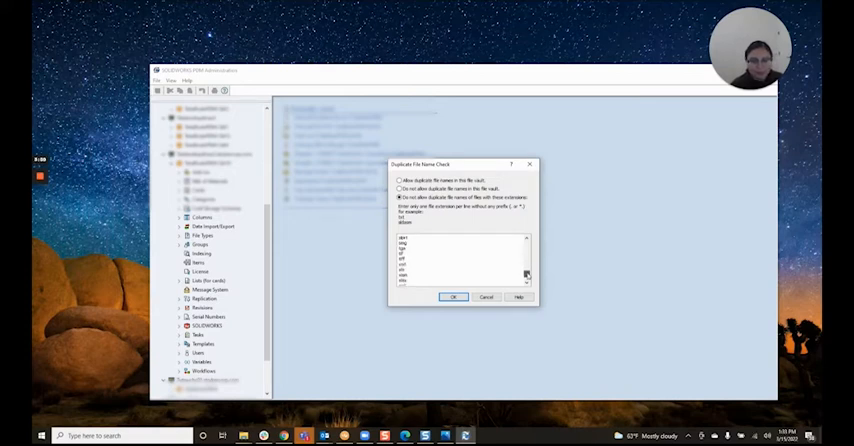